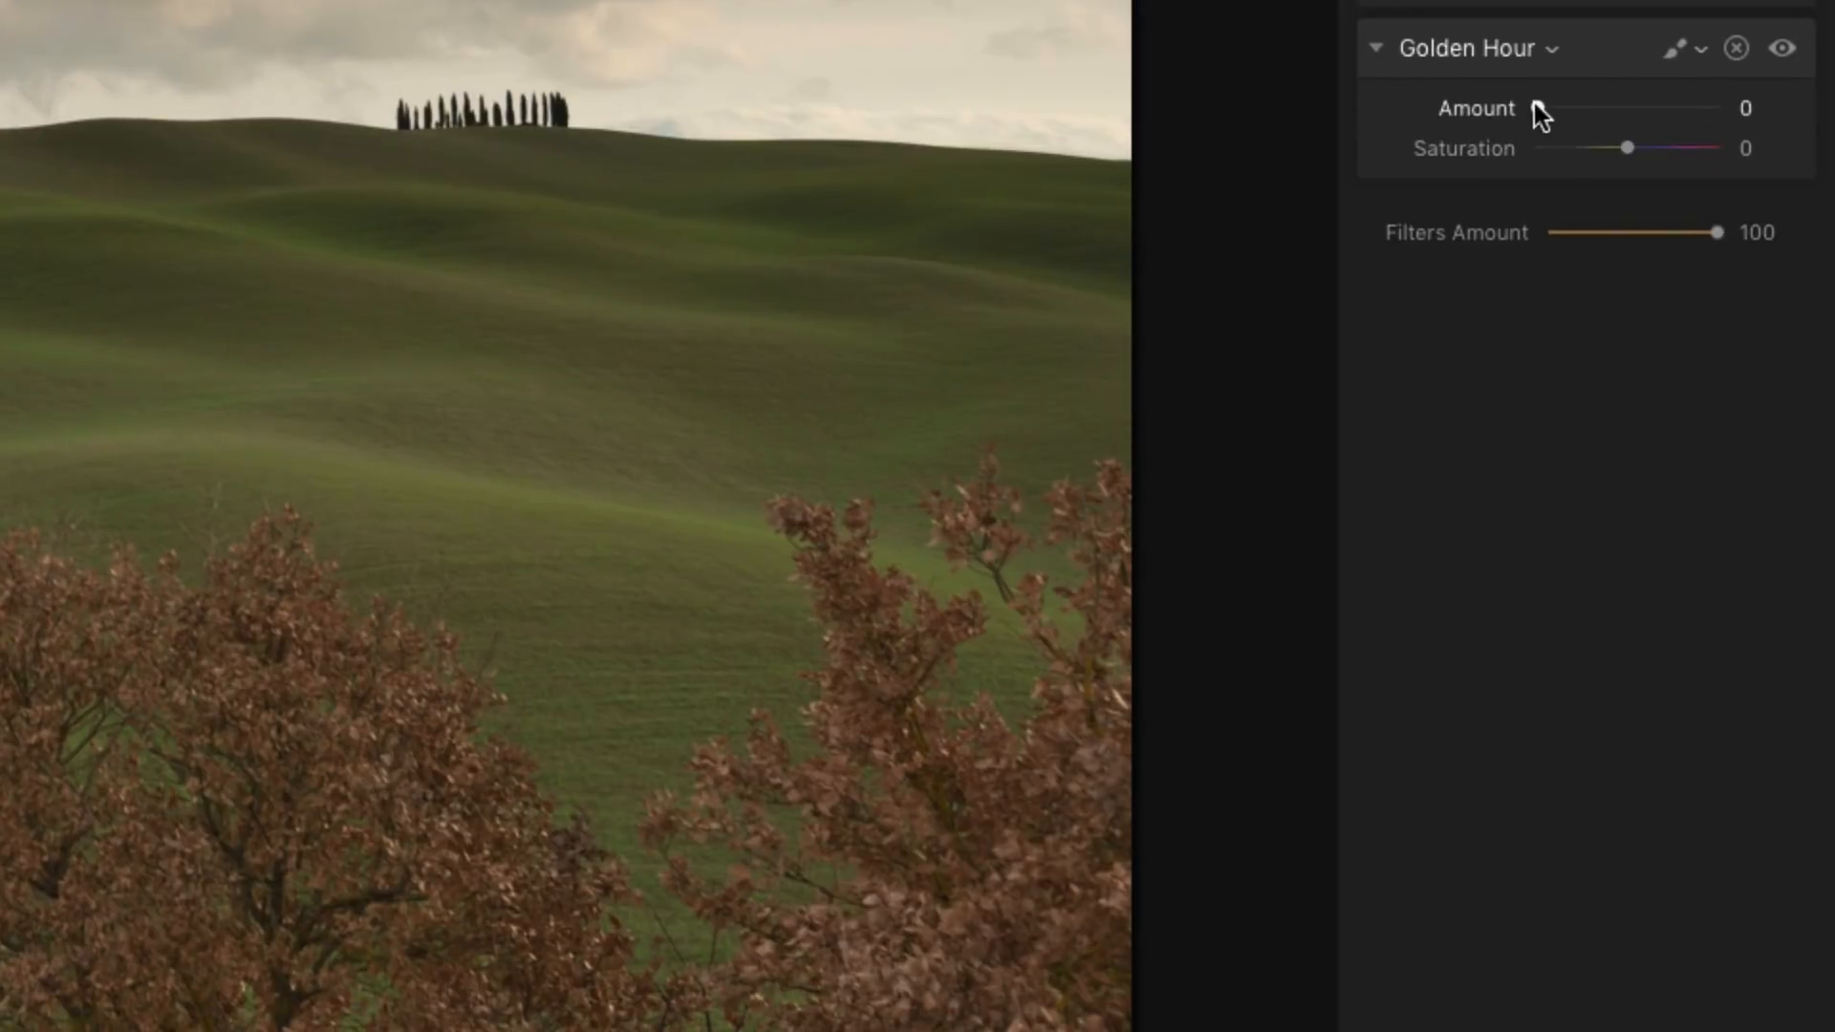
# Raise the Golden Hour Amount, trying the maximum, then settle it at 64.
pyautogui.click(1468, 47)
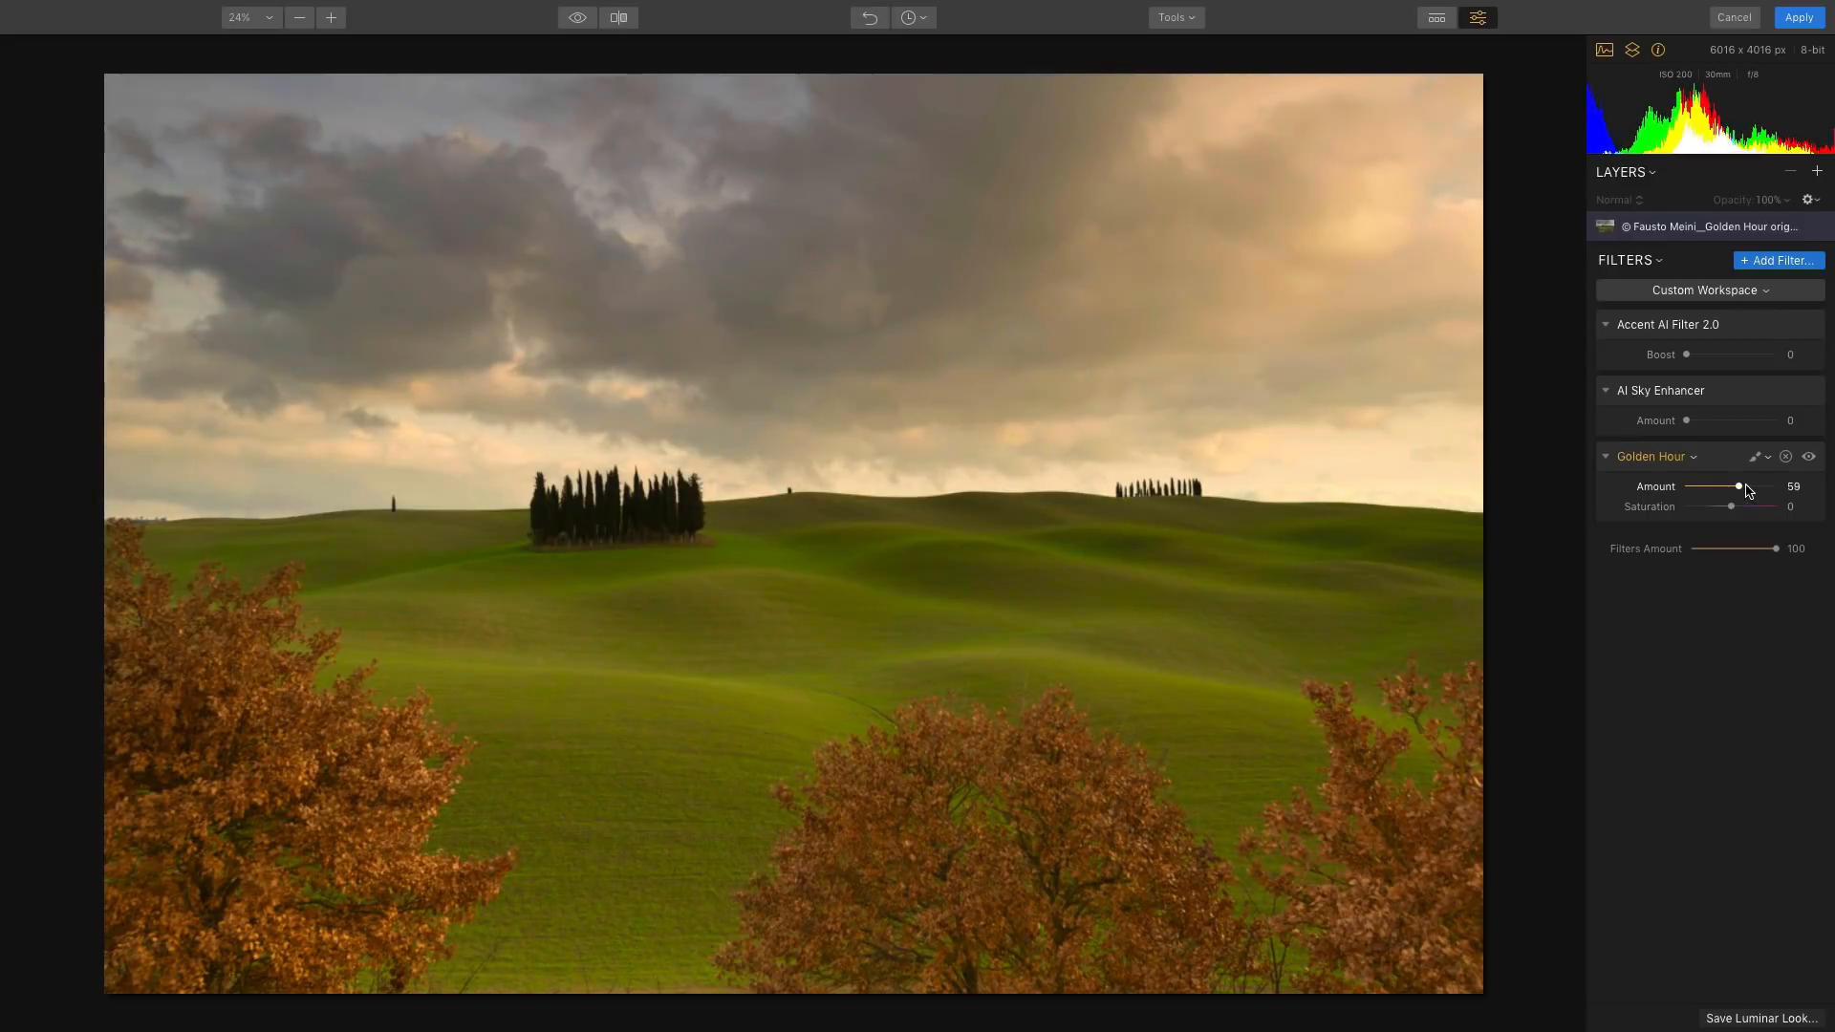
pyautogui.moveTo(1735, 485); pyautogui.dragTo(1747, 485)
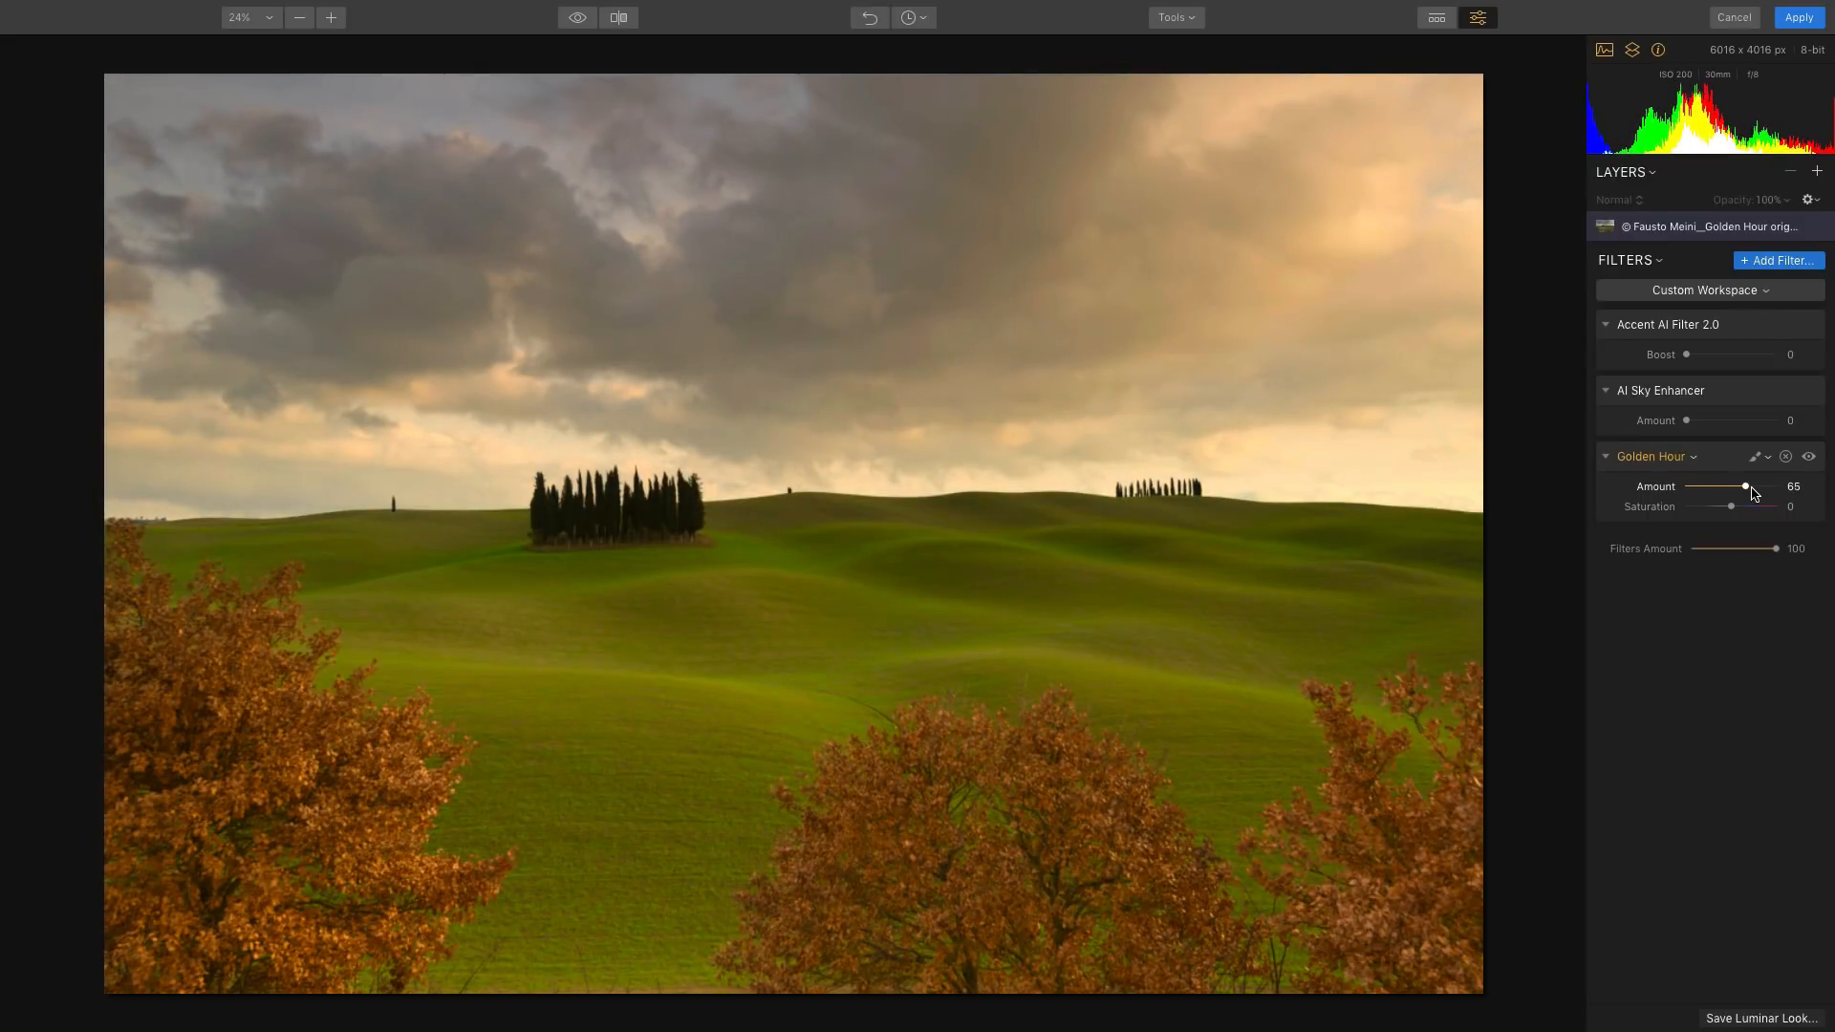
pyautogui.moveTo(1745, 487); pyautogui.dragTo(1750, 487)
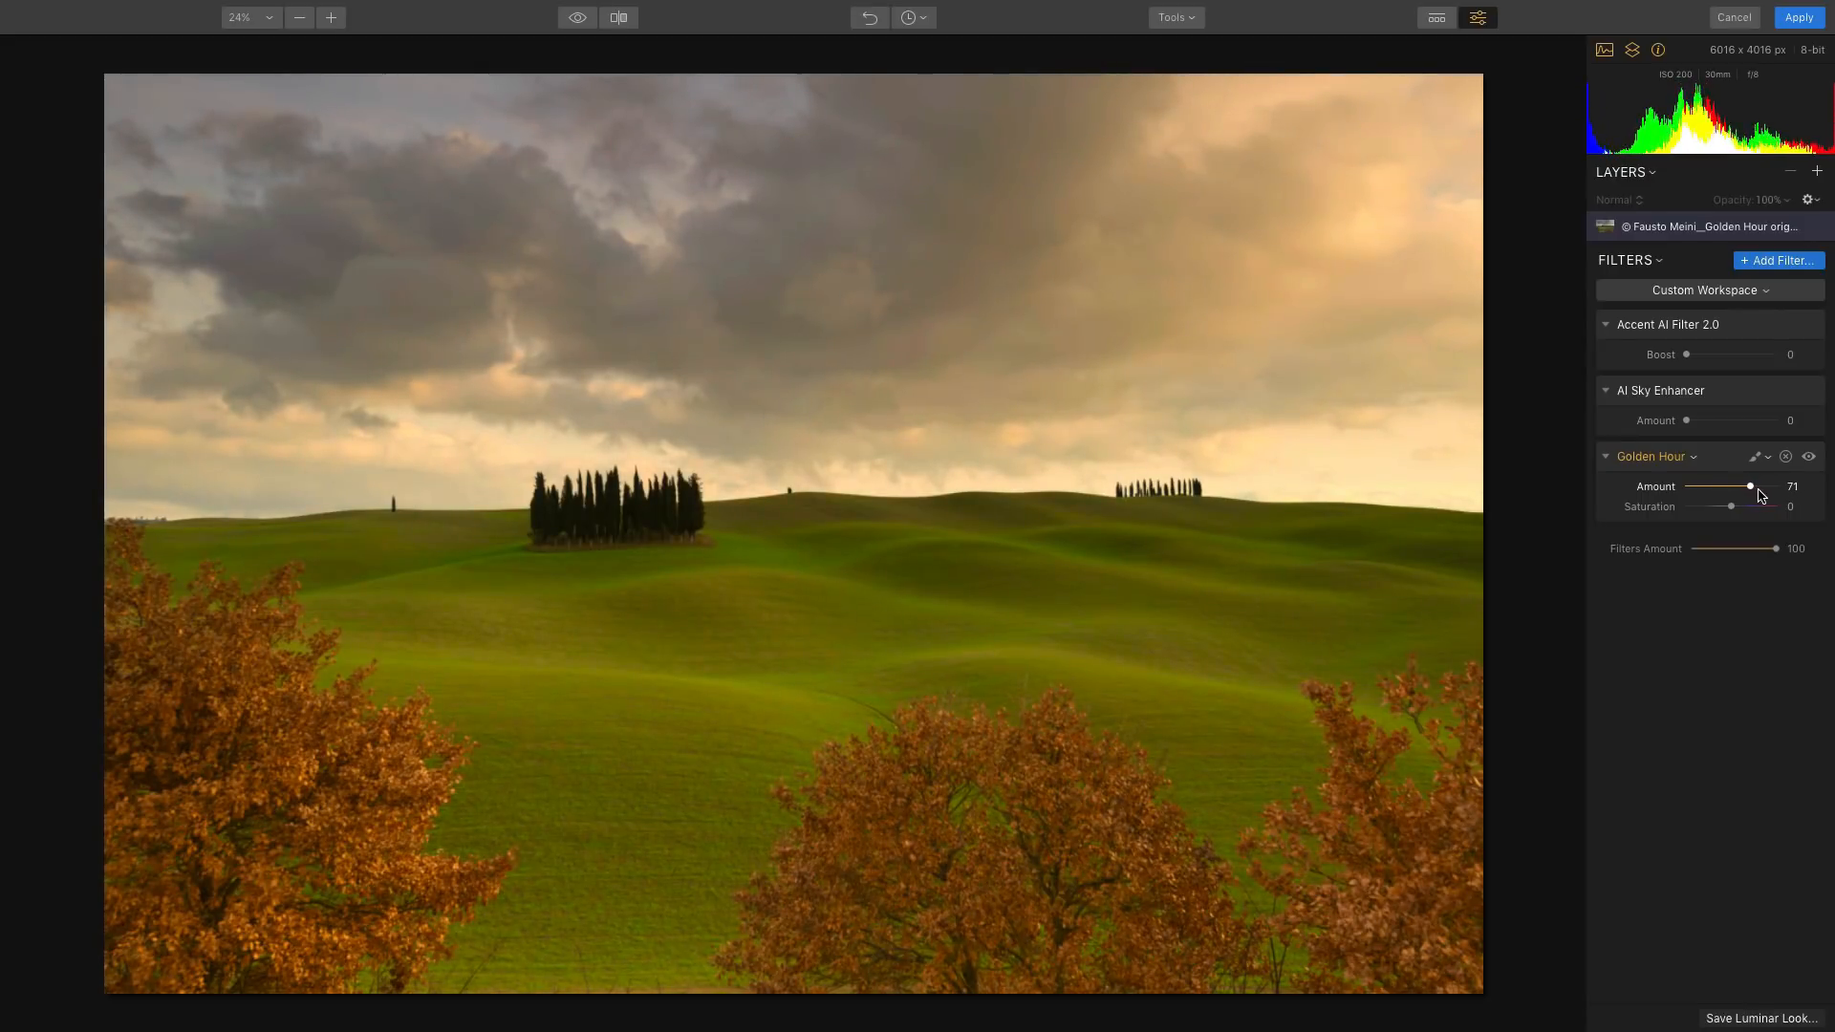
pyautogui.moveTo(1749, 486); pyautogui.dragTo(1775, 485)
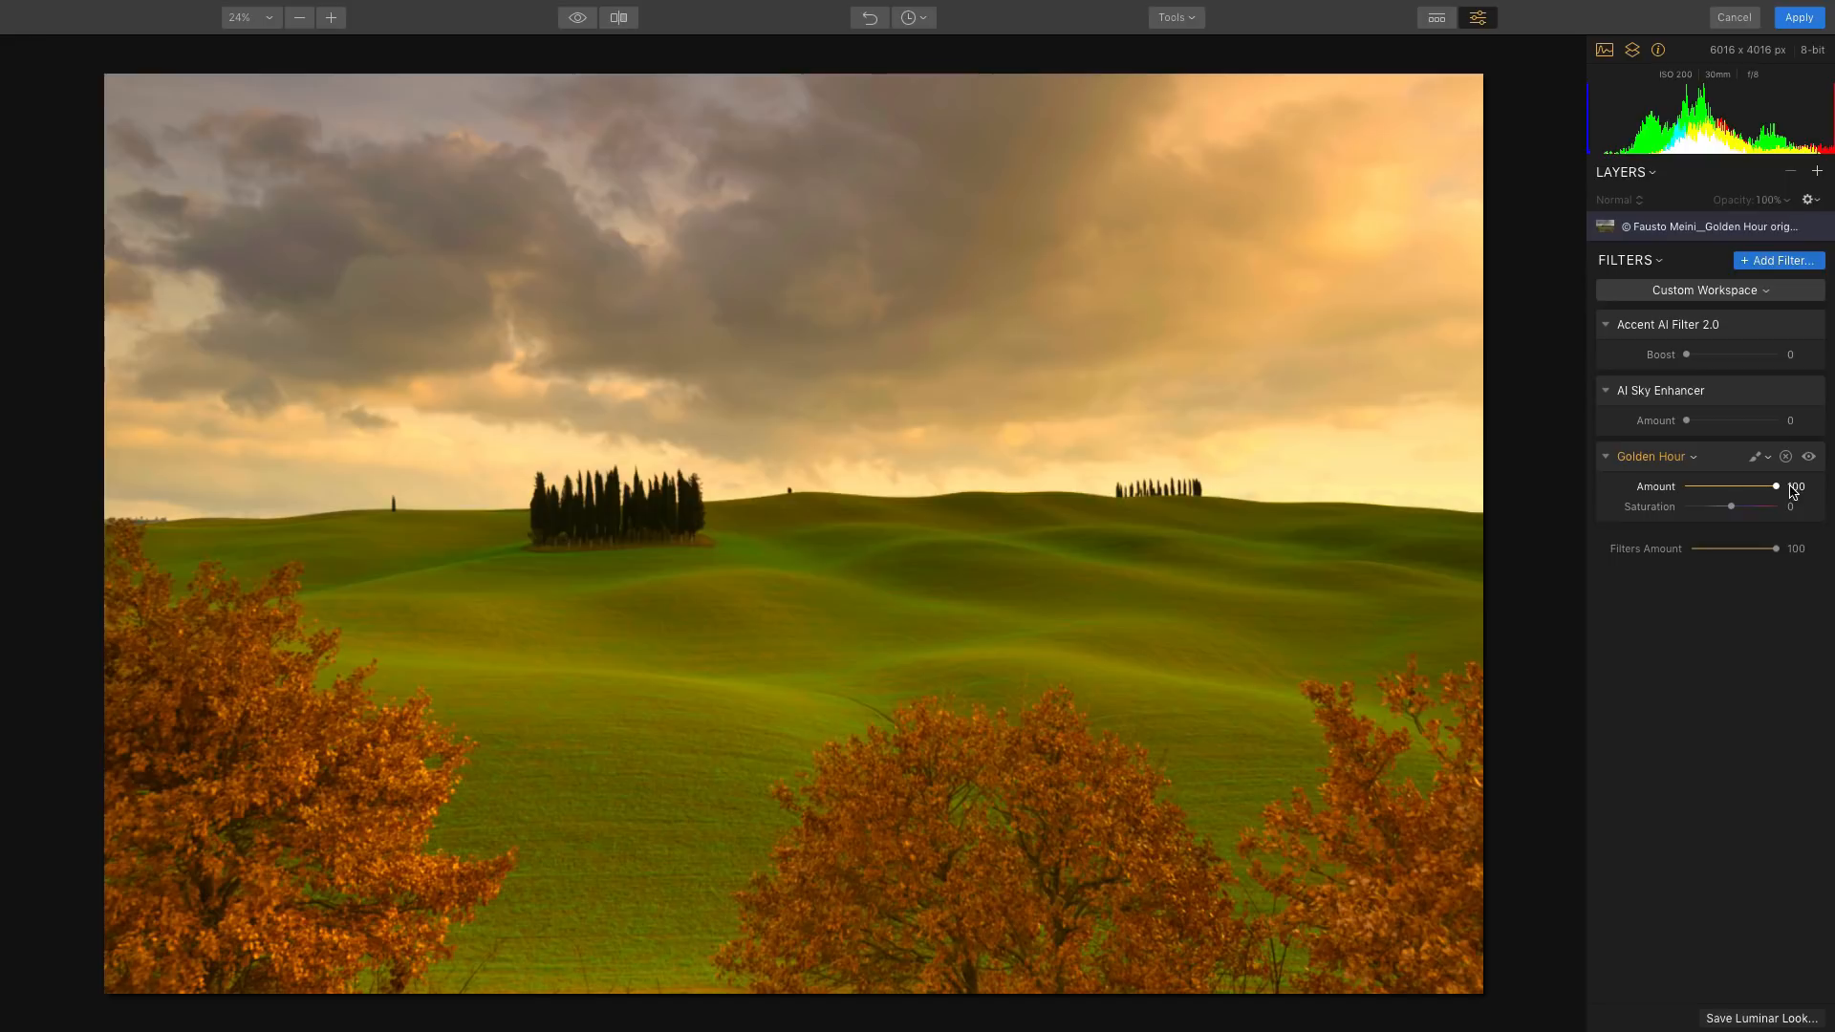
pyautogui.moveTo(1780, 486); pyautogui.dragTo(1748, 486)
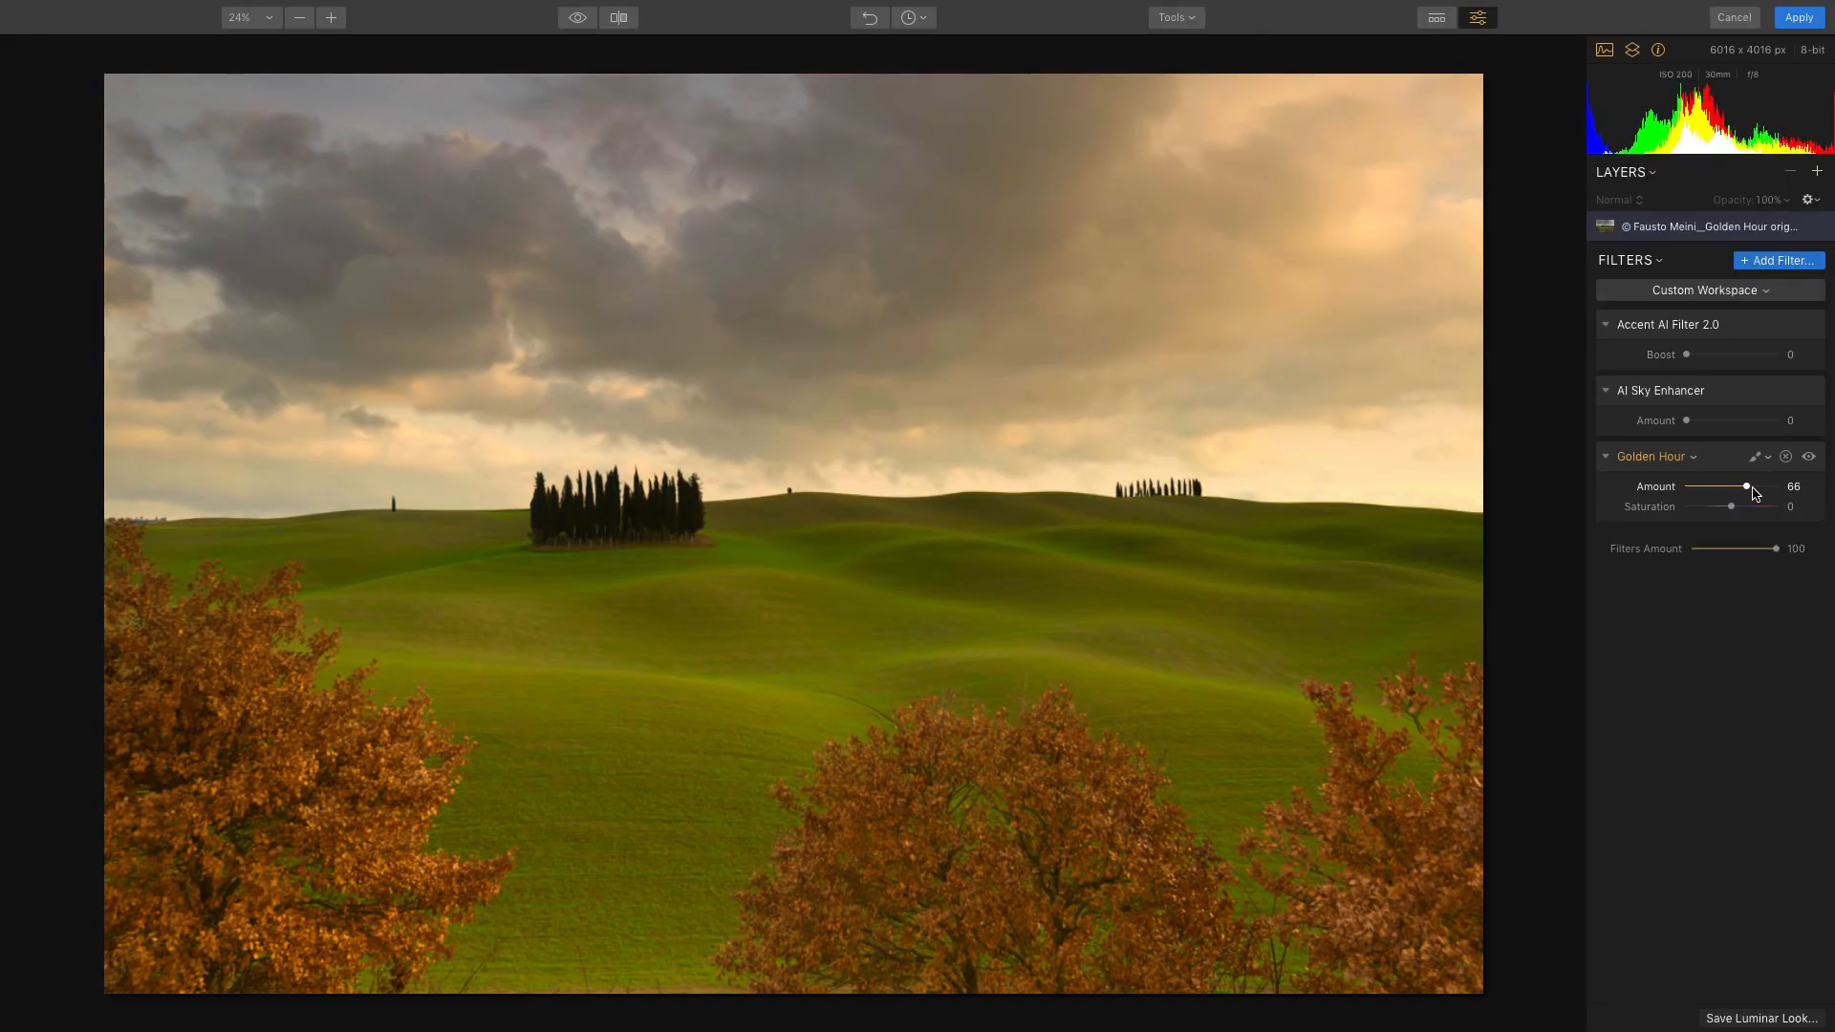
pyautogui.moveTo(1749, 485); pyautogui.dragTo(1743, 485)
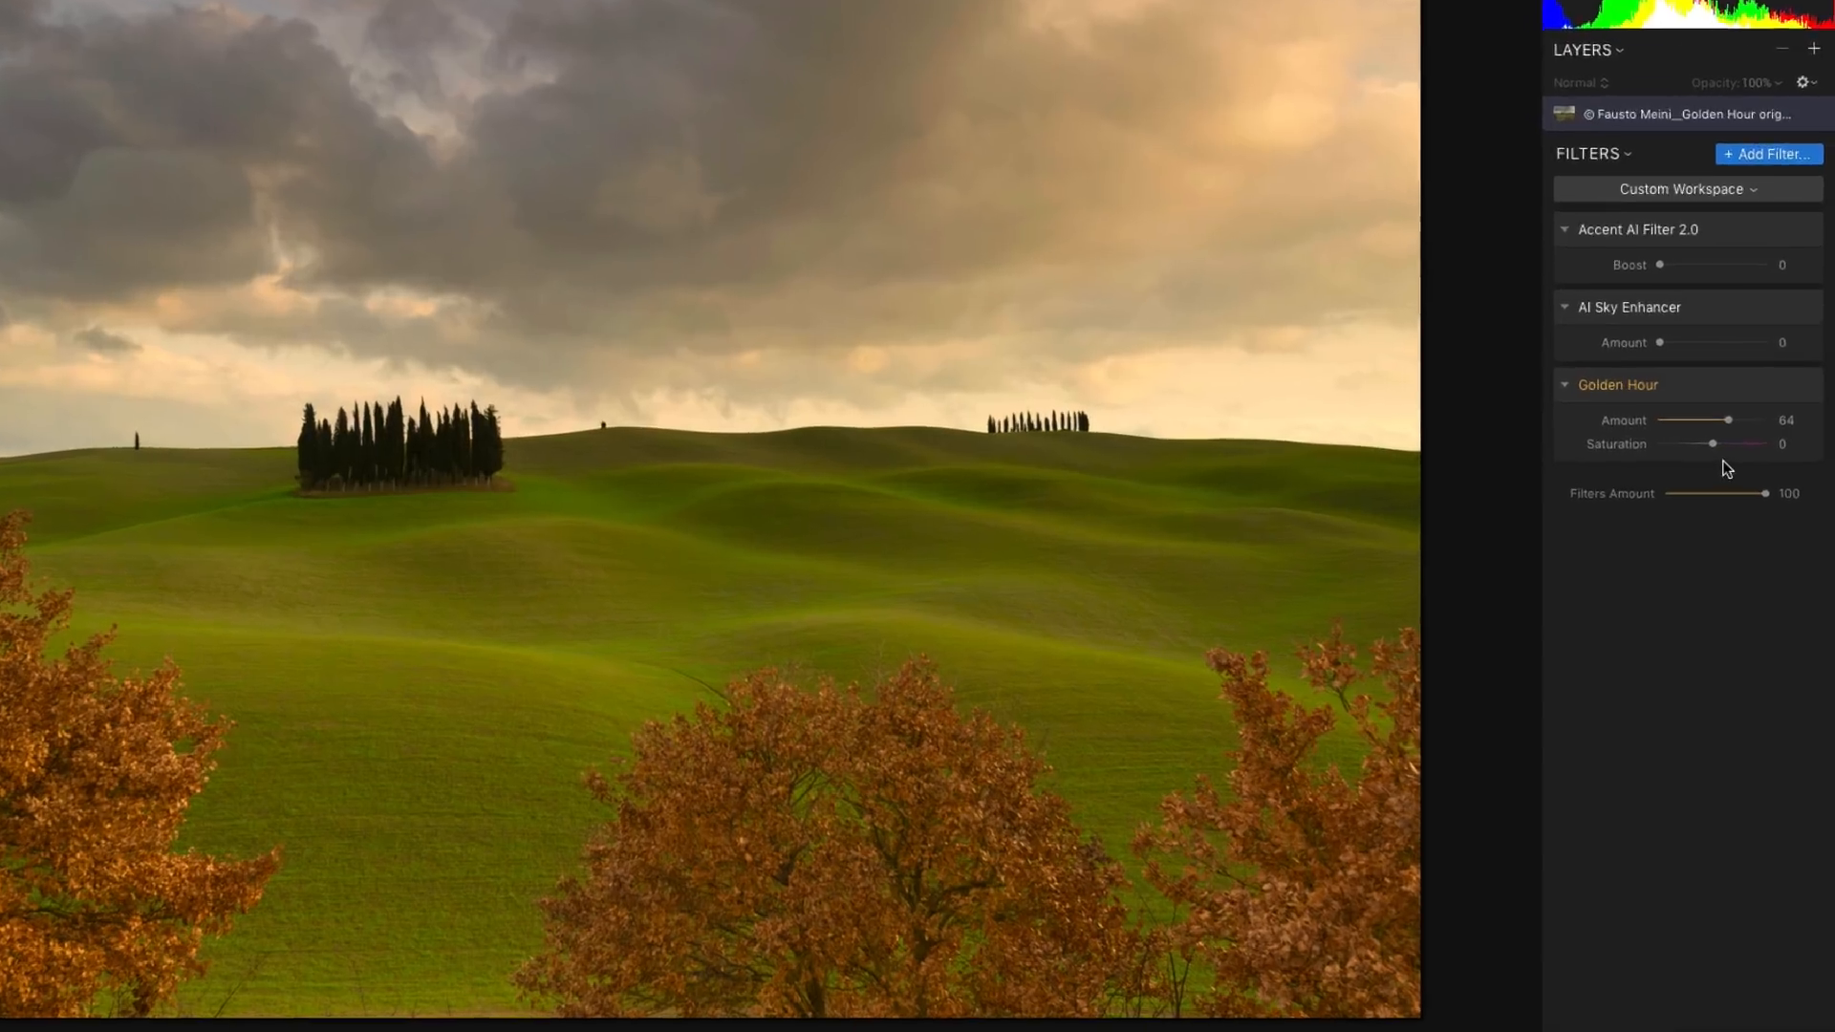
# Boost the Golden Hour Saturation to 47 for more vivid hills and trees.
pyautogui.moveTo(1713, 444); pyautogui.dragTo(1649, 155)
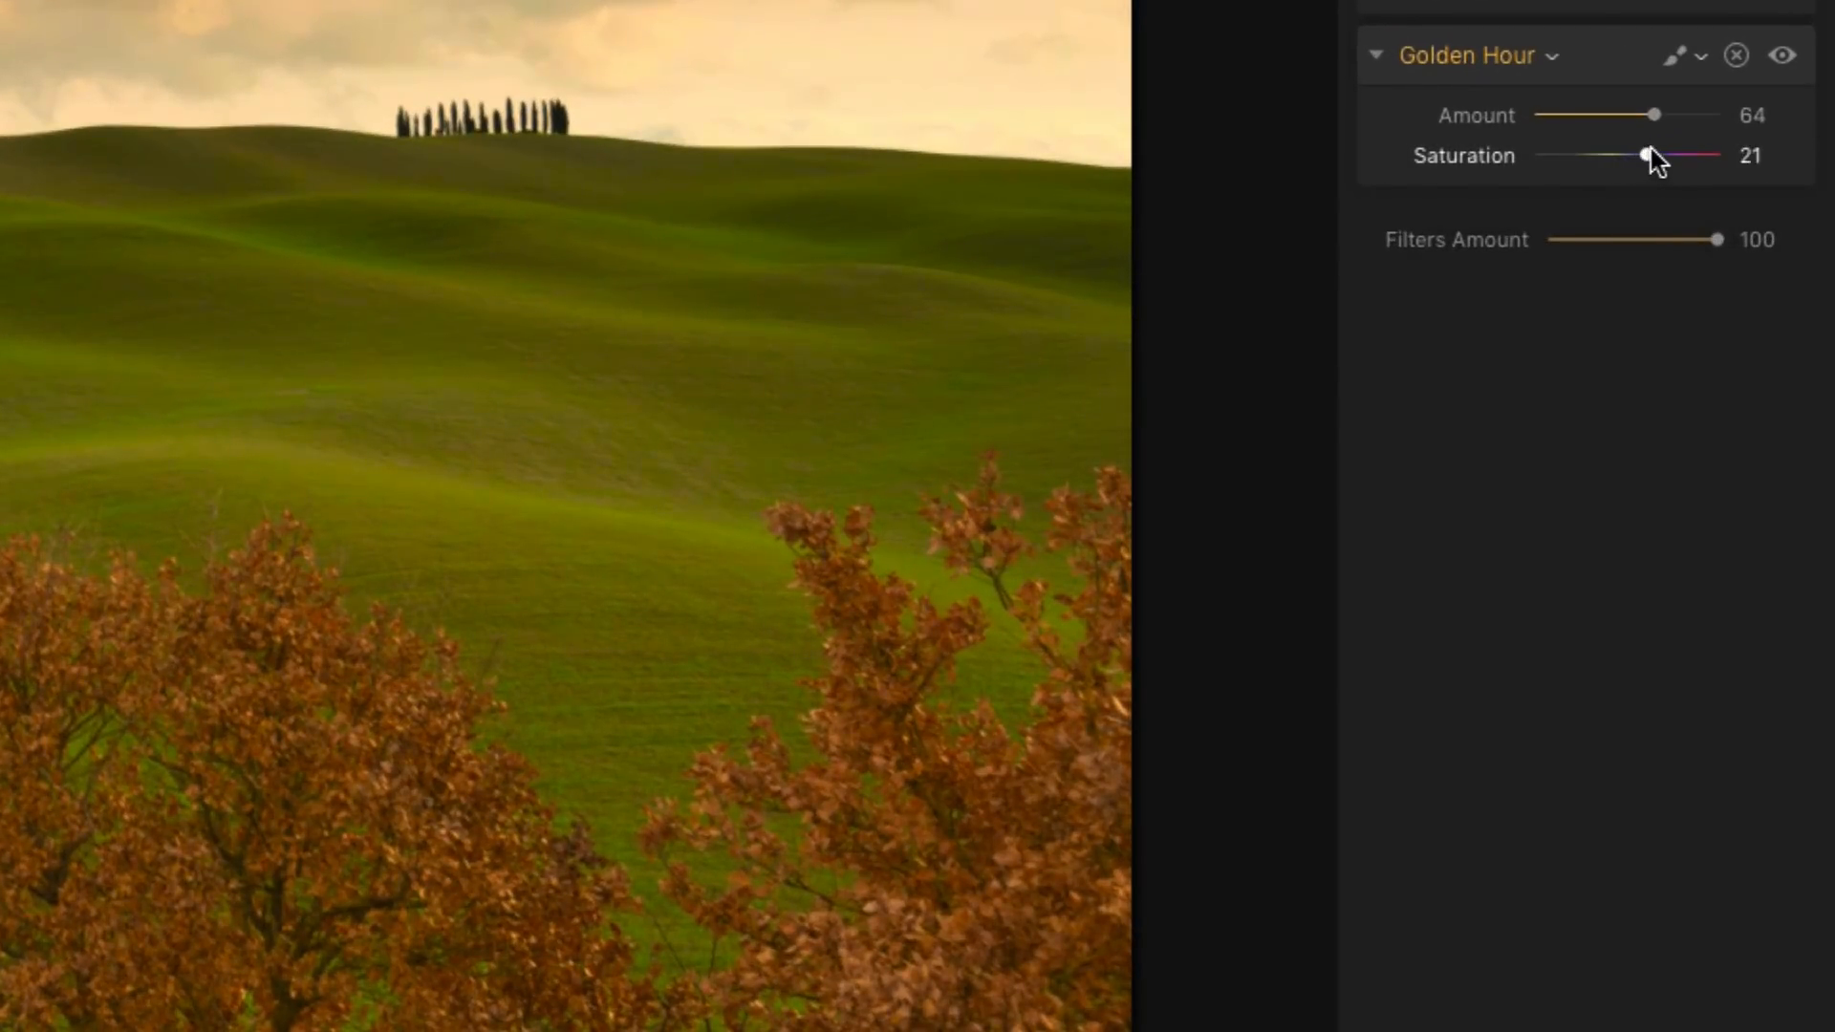
pyautogui.moveTo(1649, 154); pyautogui.dragTo(1680, 149)
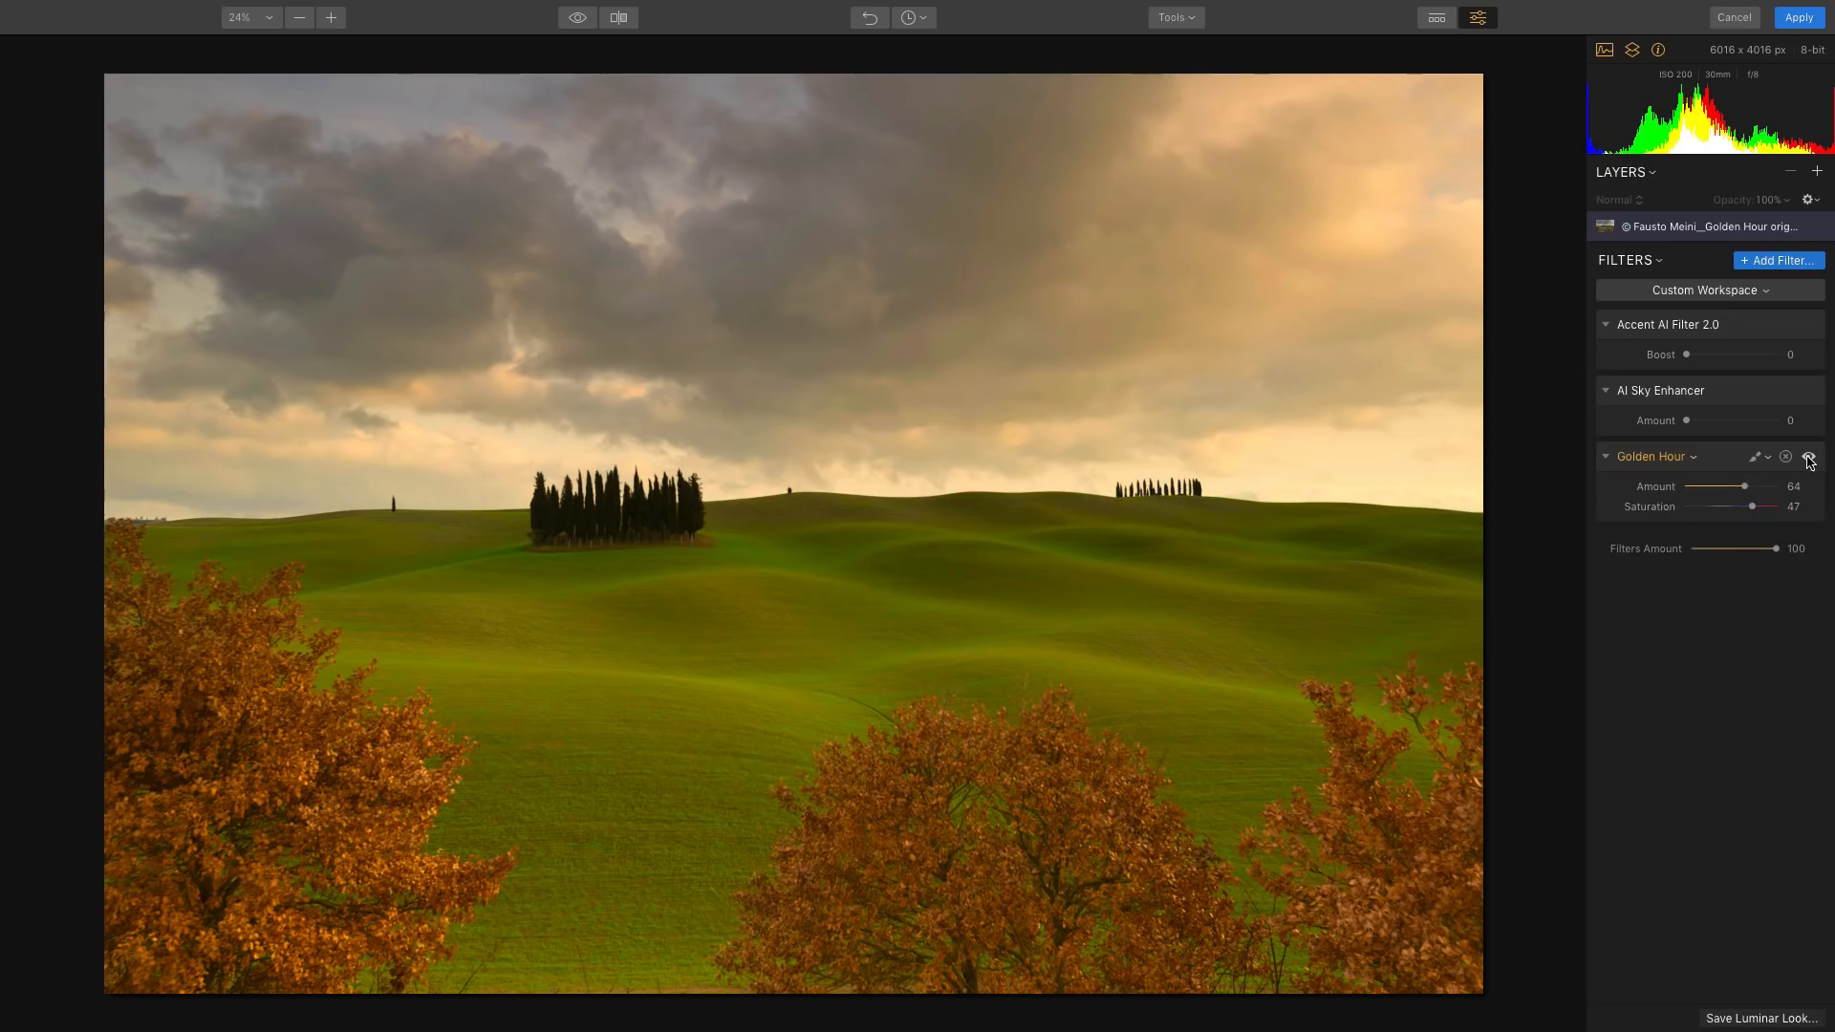
pyautogui.click(1810, 457)
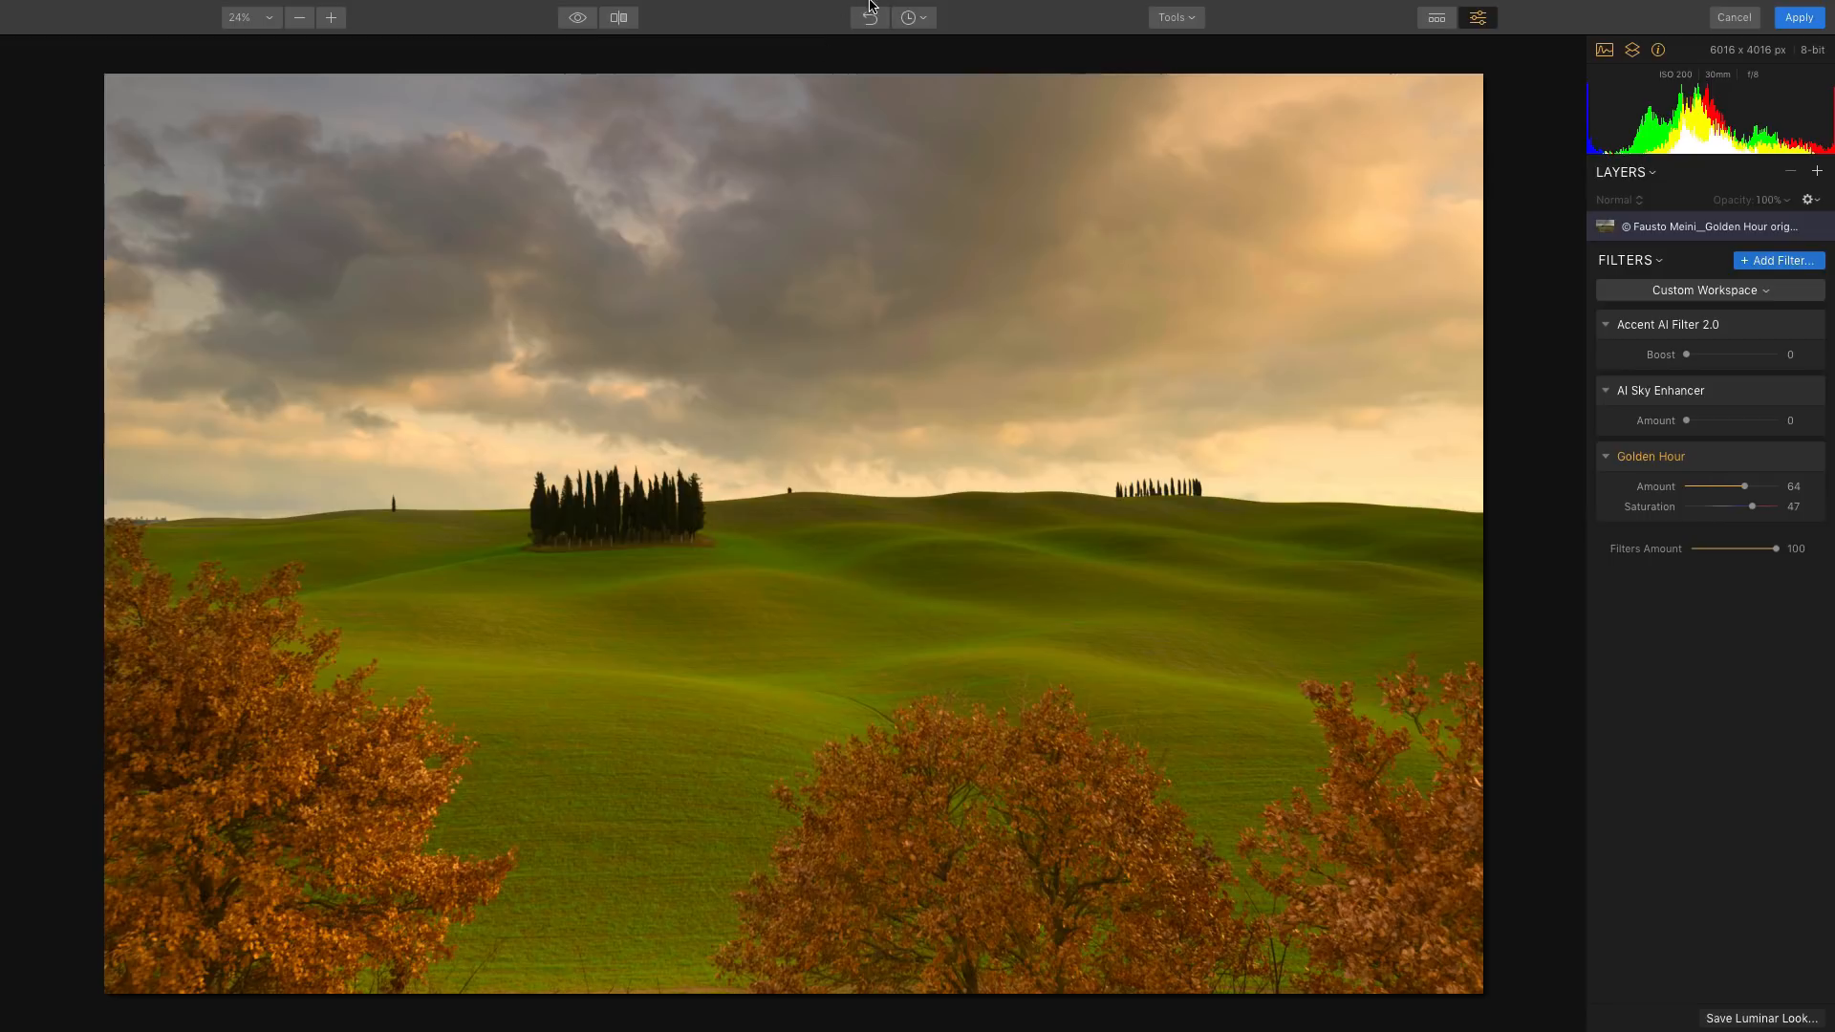
# Show the Help menu with search, user guide, tutorials and Skylum blog.
pyautogui.click(749, 12)
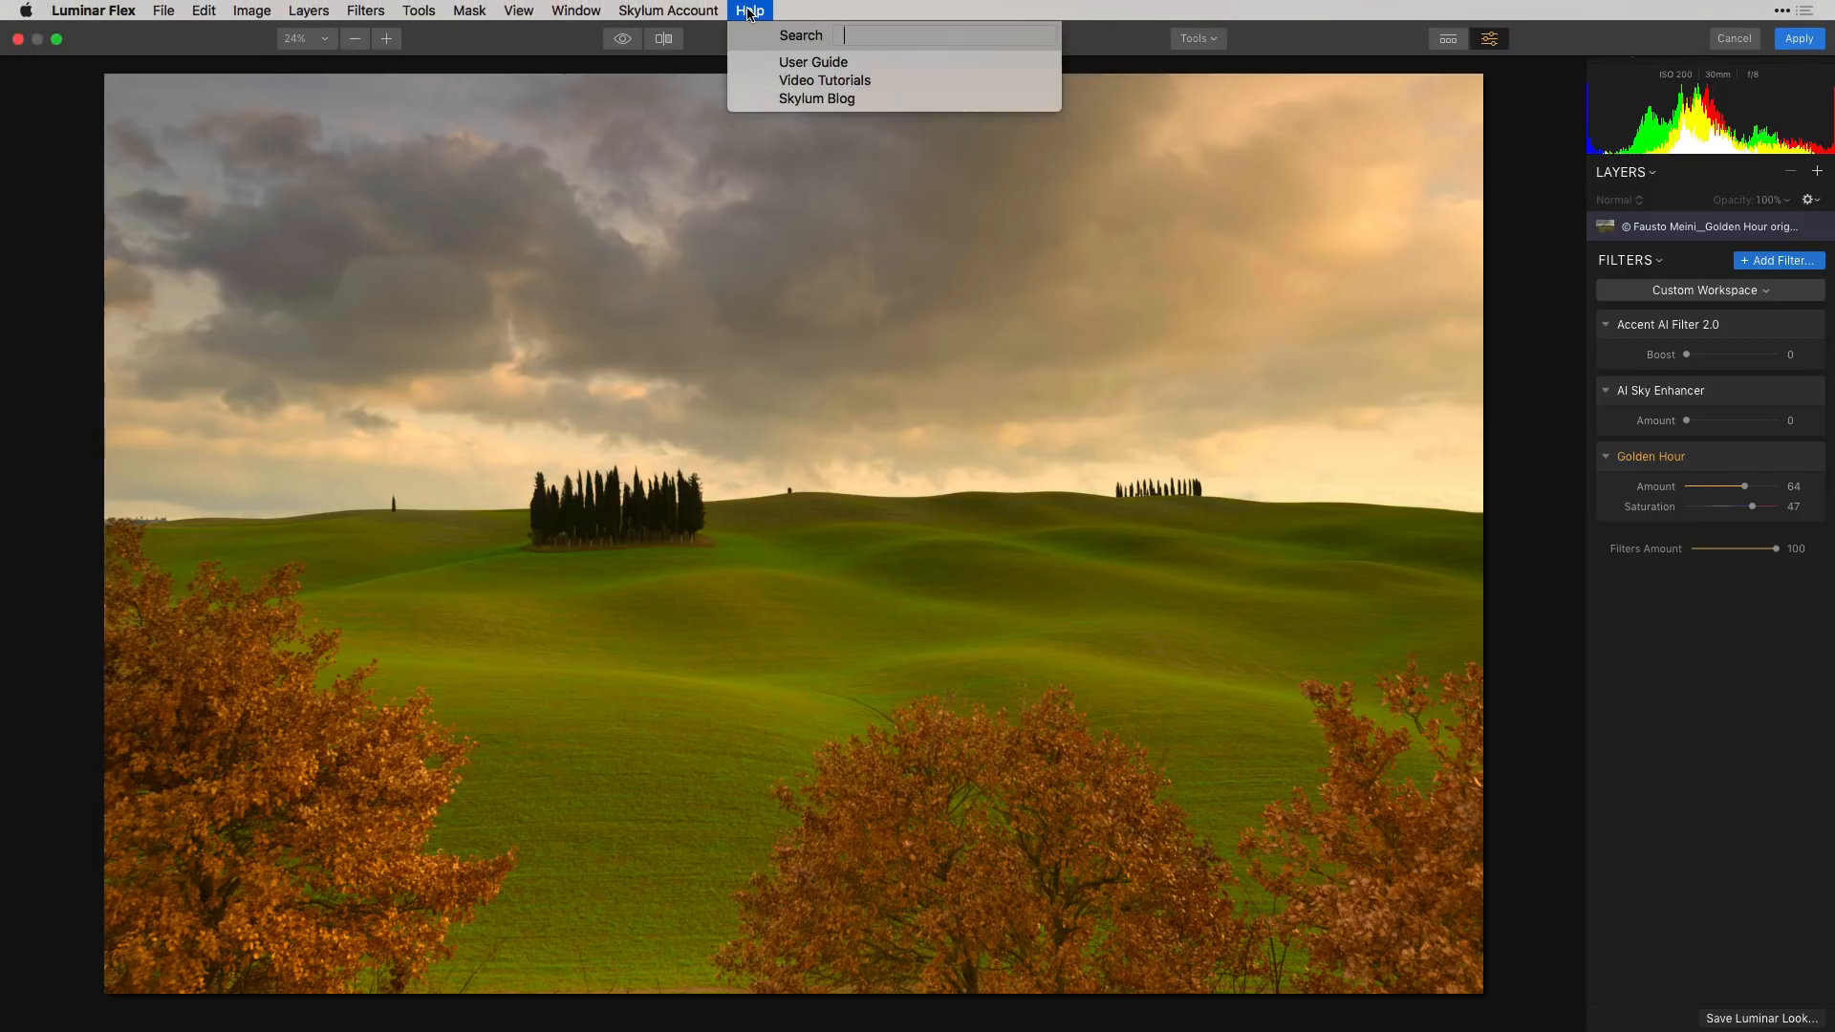
pyautogui.moveTo(812, 62)
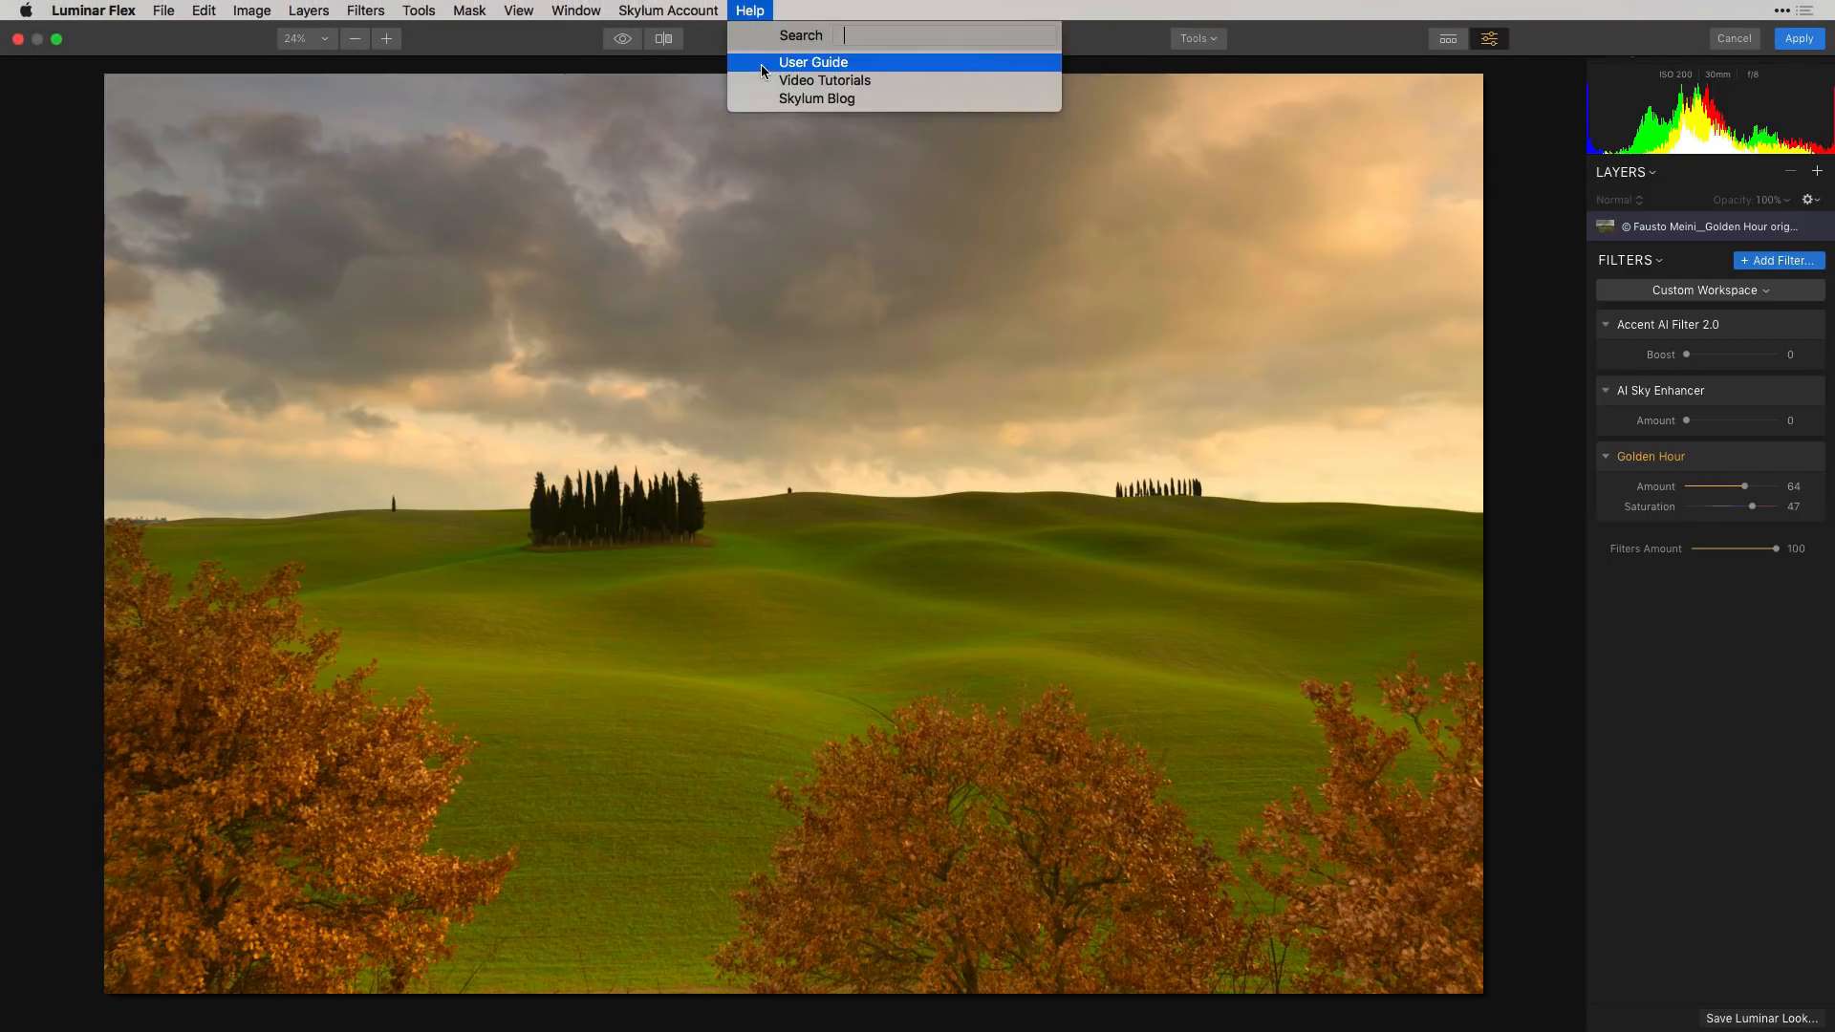